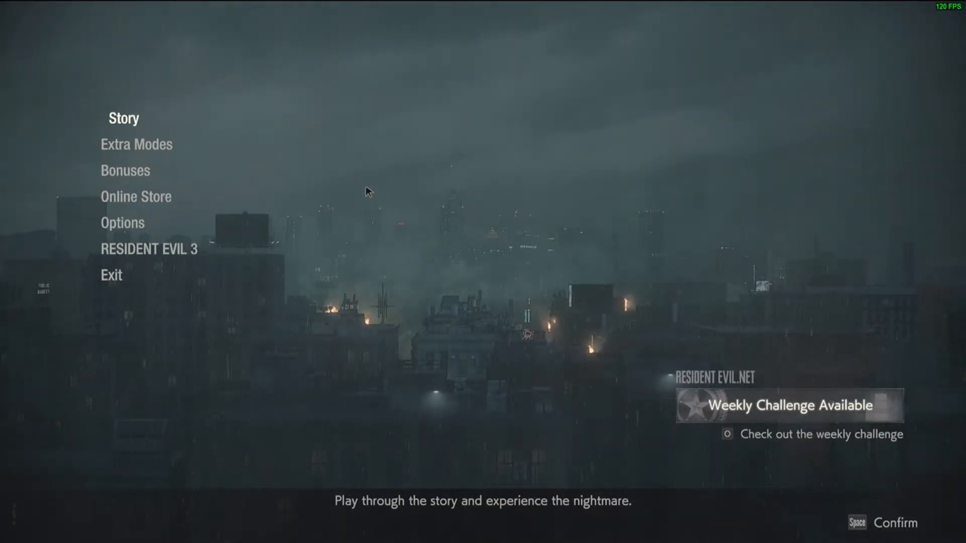
mouse_move(272, 182)
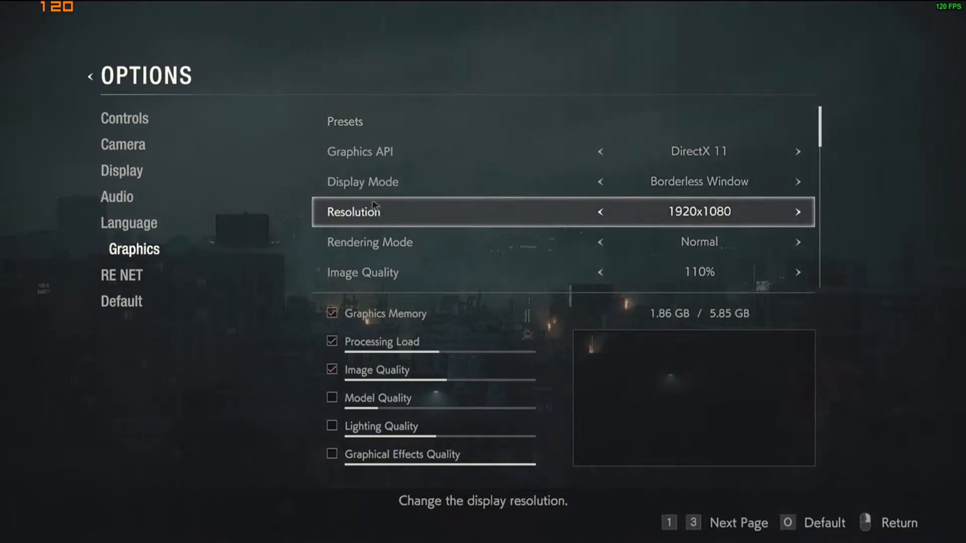
mouse_move(523, 223)
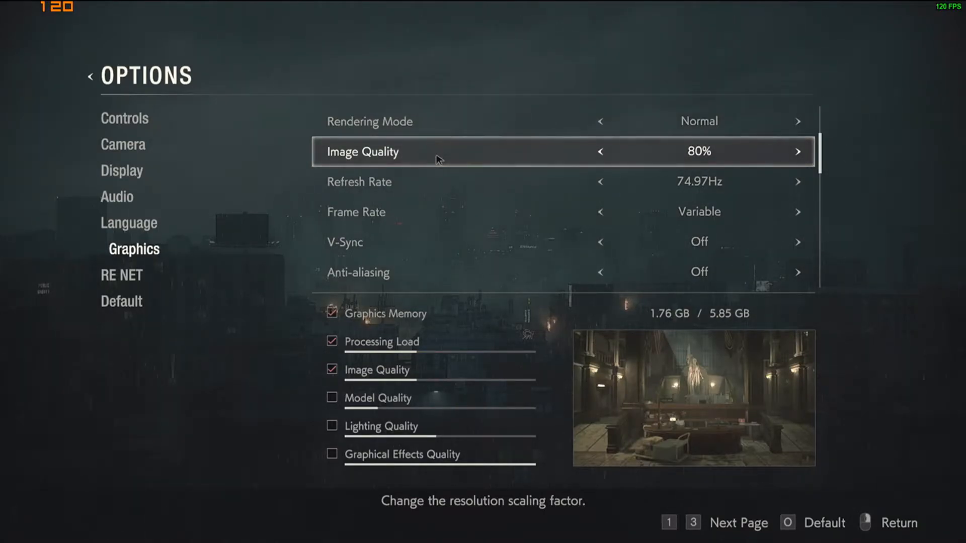
scroll(down, 3)
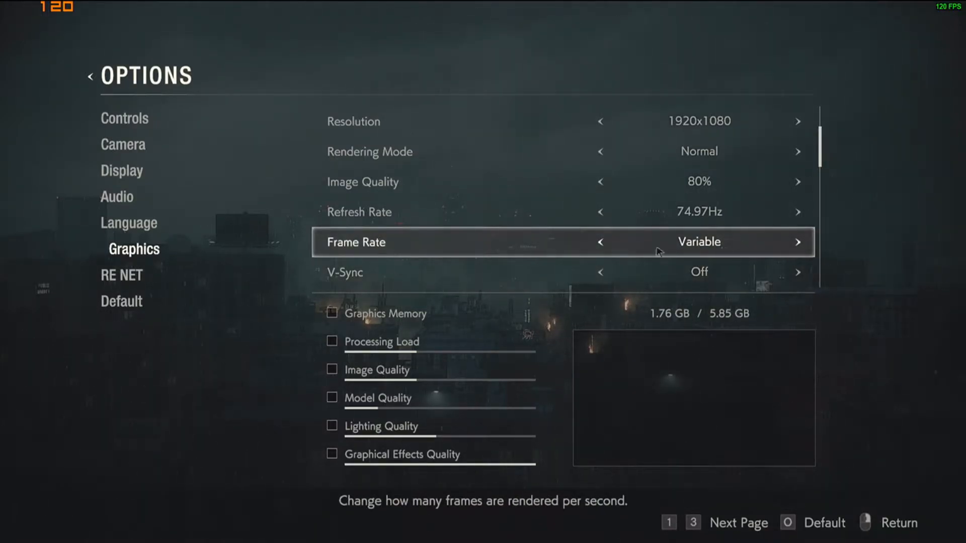
mouse_move(746, 241)
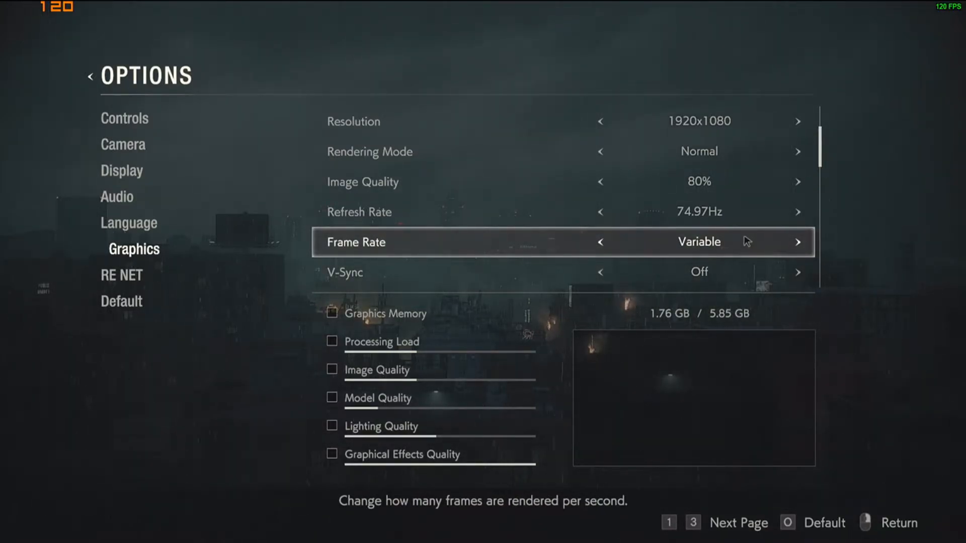
click(601, 241)
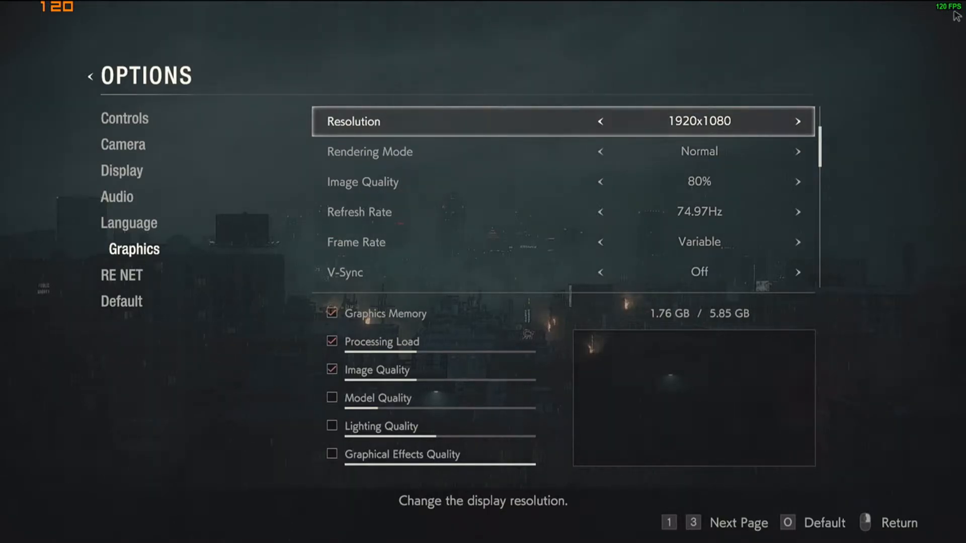
key(down)
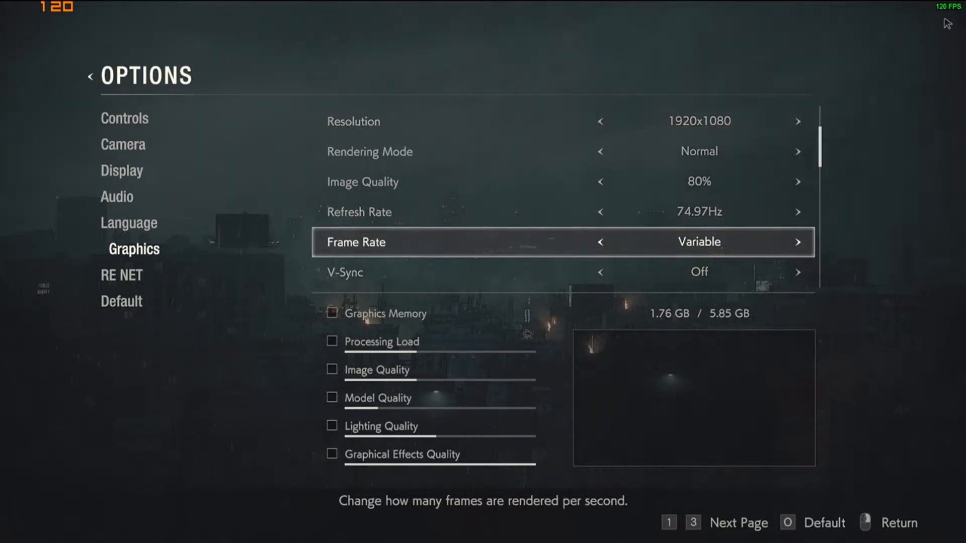
mouse_move(690, 69)
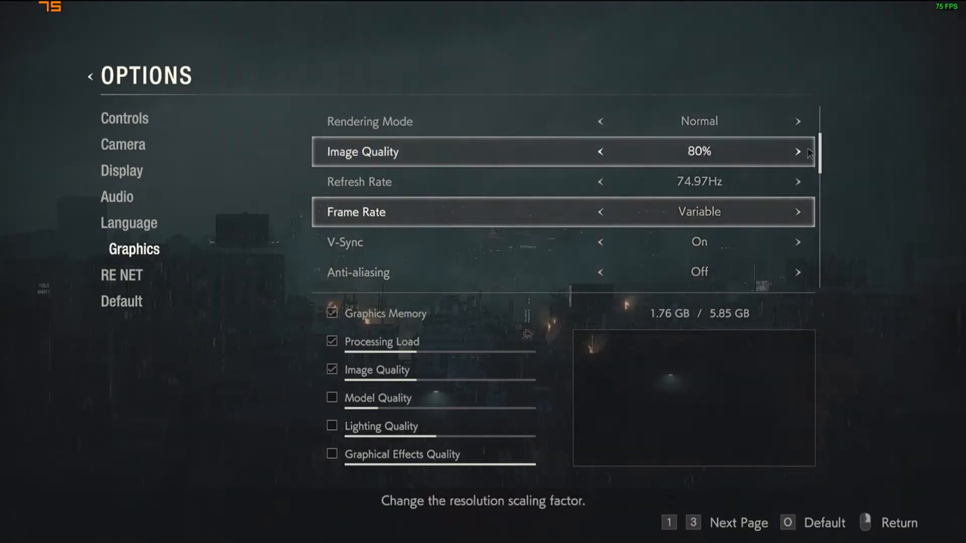
mouse_move(689, 189)
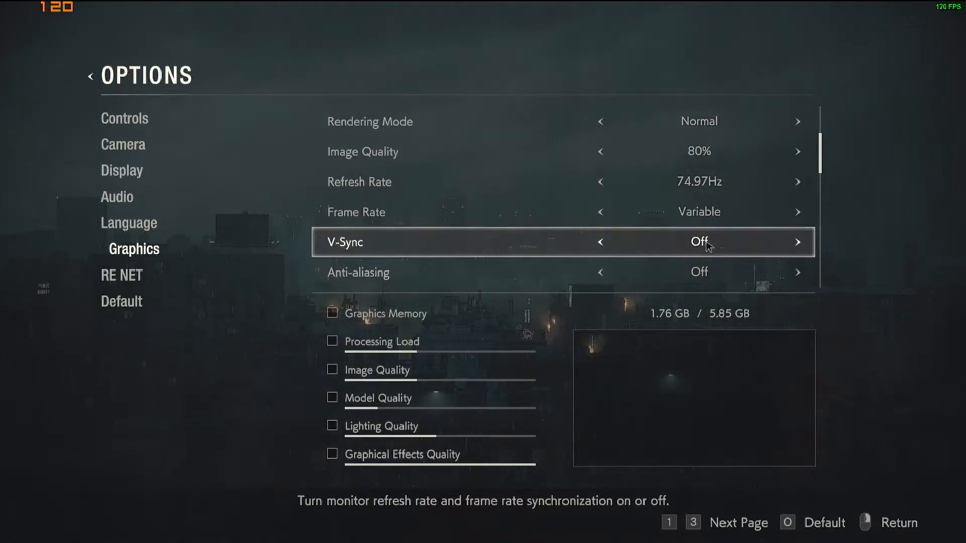
mouse_move(547, 253)
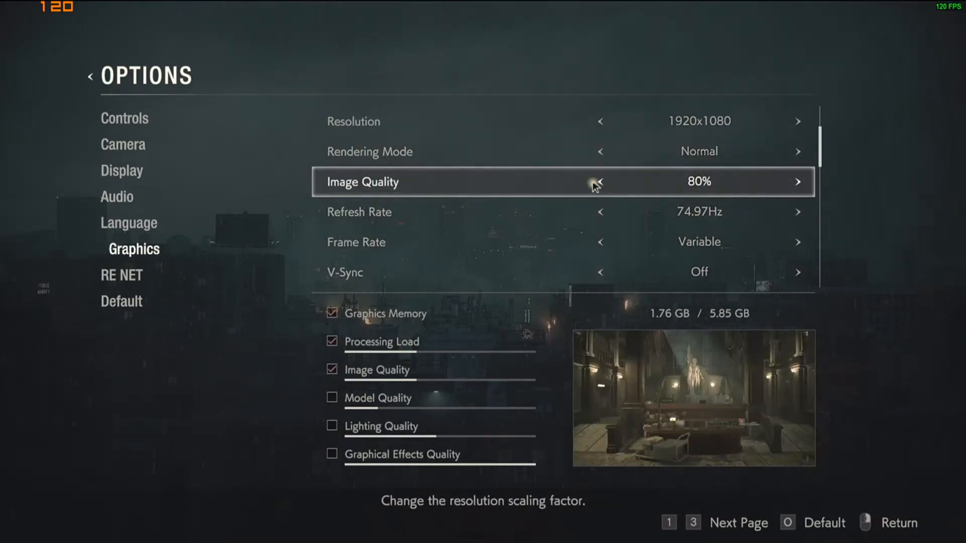
mouse_move(607, 193)
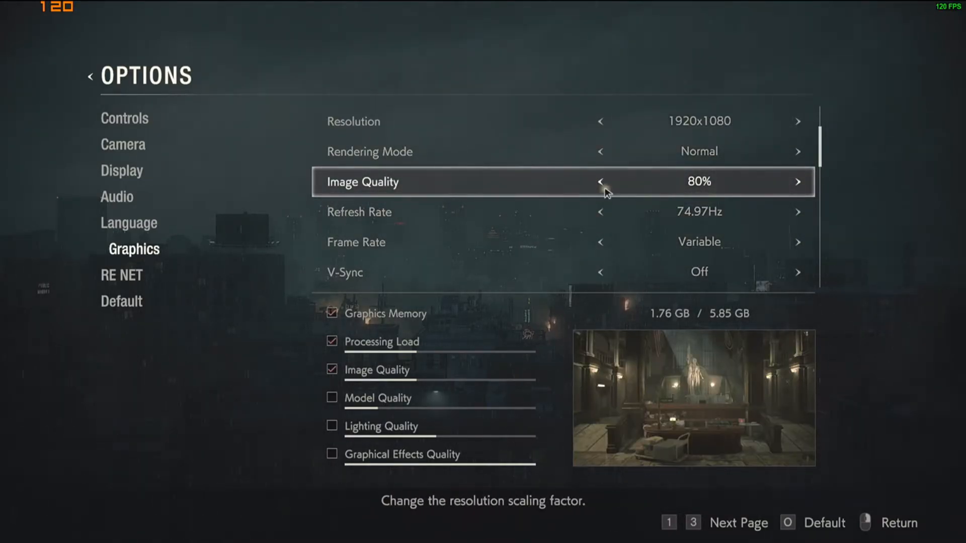
click(601, 181)
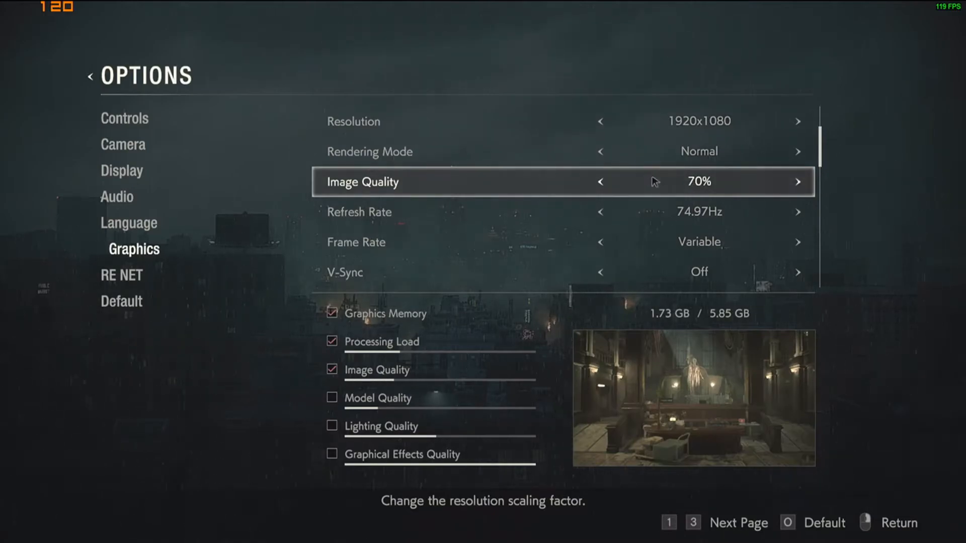
click(601, 182)
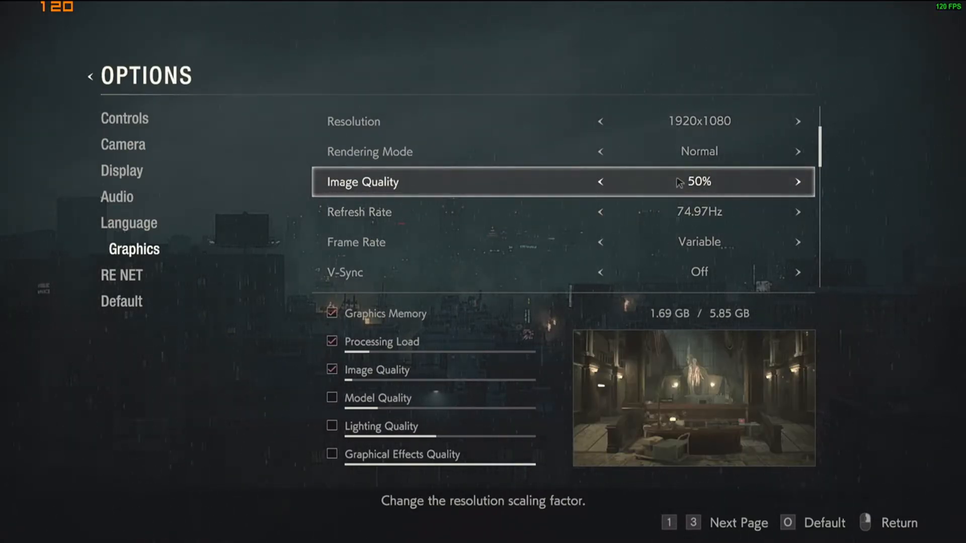
click(797, 181)
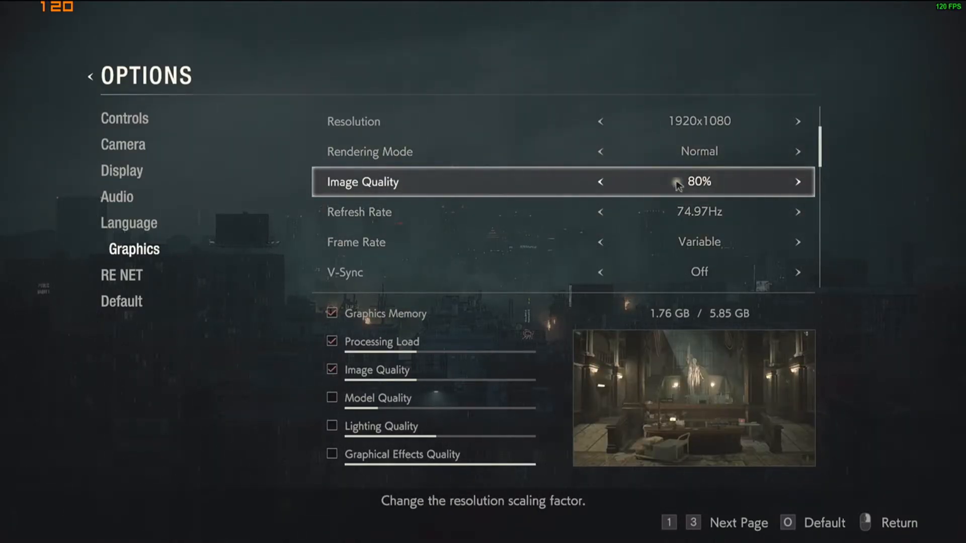
mouse_move(753, 191)
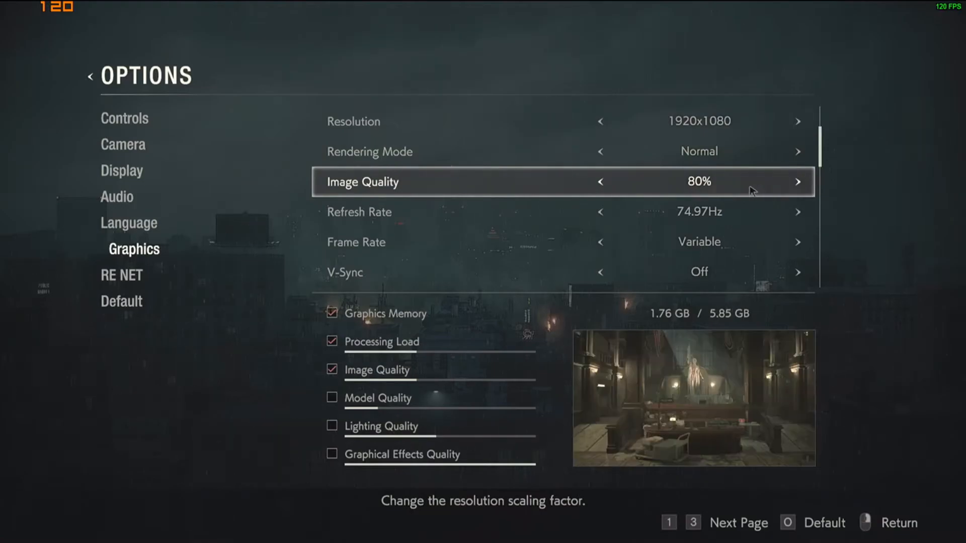
mouse_move(745, 189)
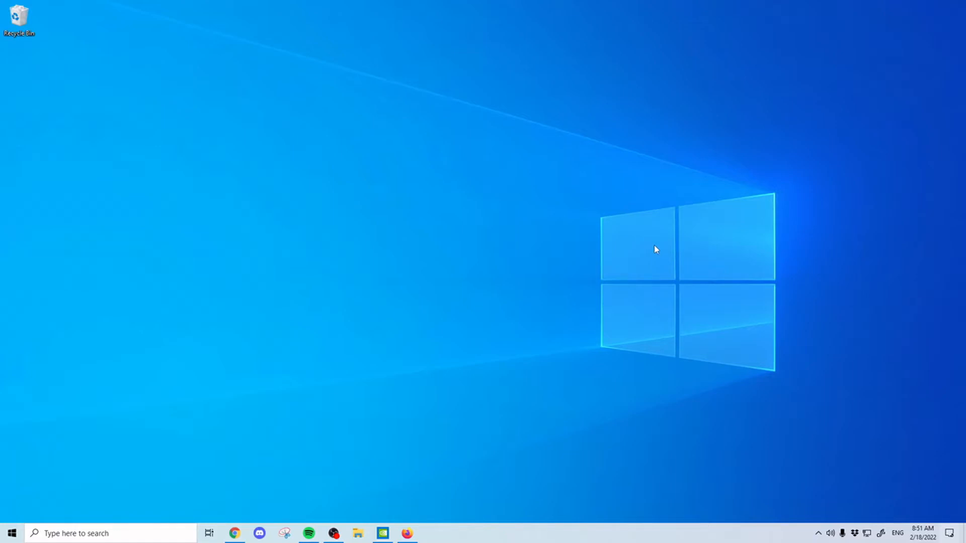
mouse_move(383, 483)
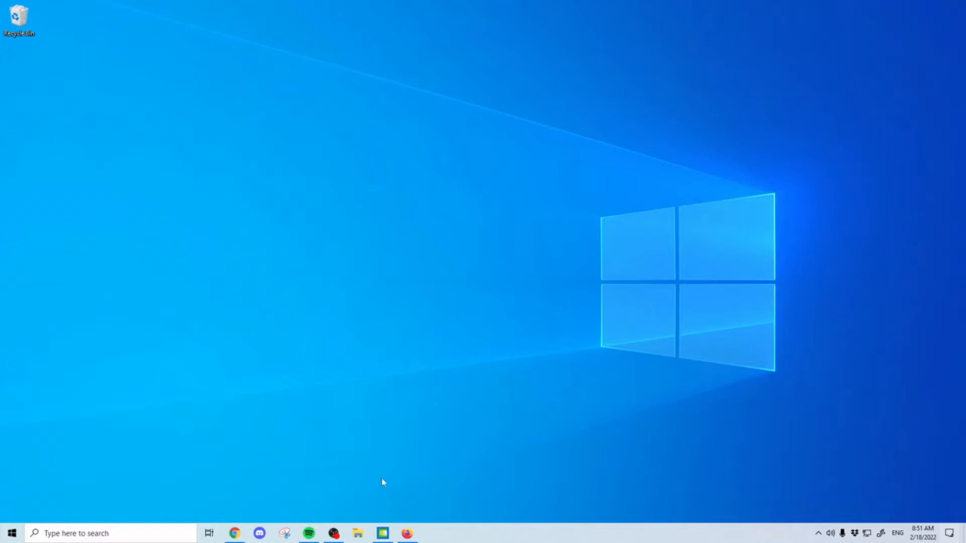
mouse_move(391, 398)
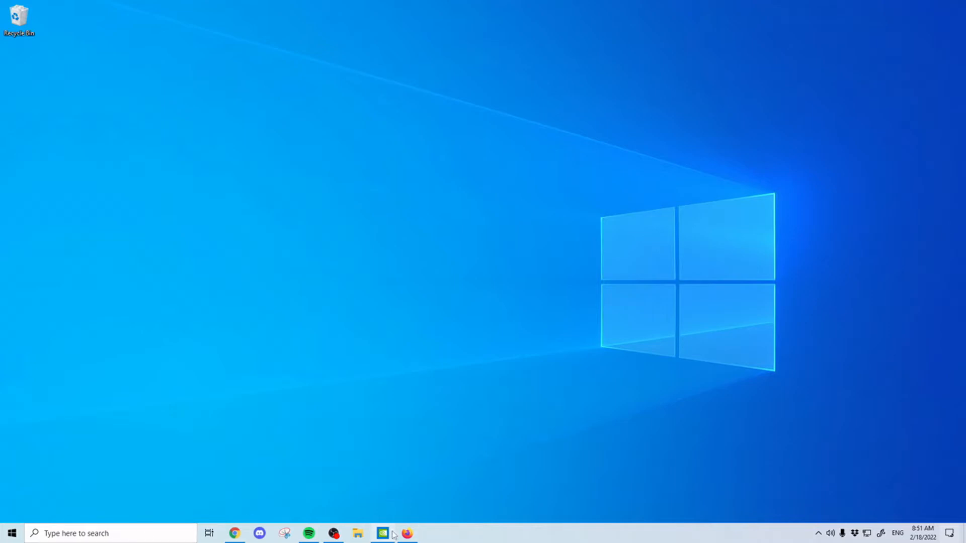
Launch NVIDIA Control Panel from the taskbar, landing on Manage 3D Settings
click(383, 533)
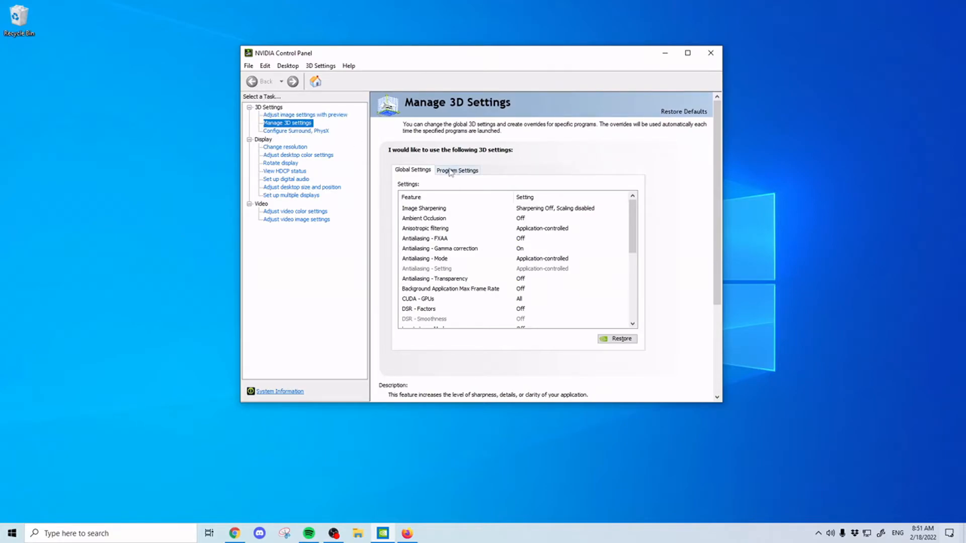
Select Resident Evil 2 under Program Settings and scroll the feature list to Max Frame Rate
click(457, 170)
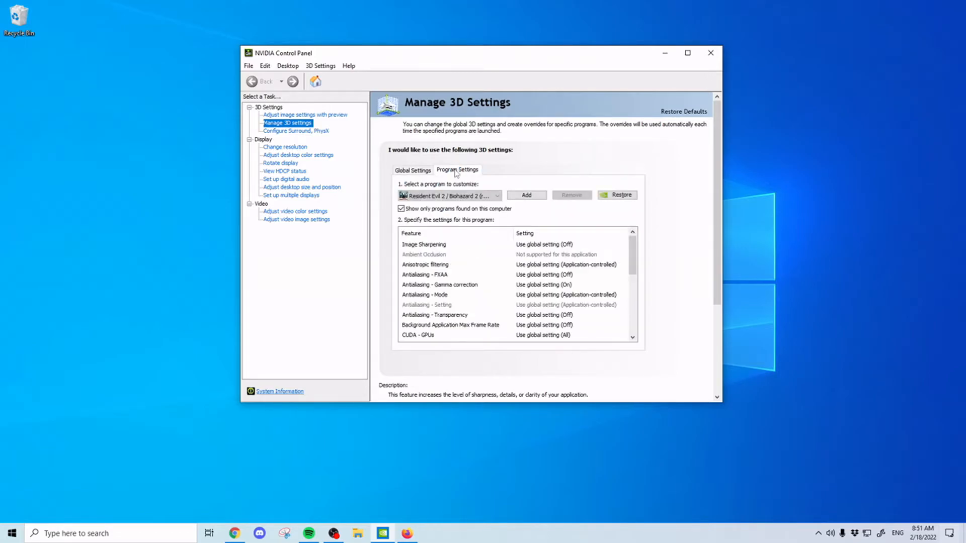
click(495, 196)
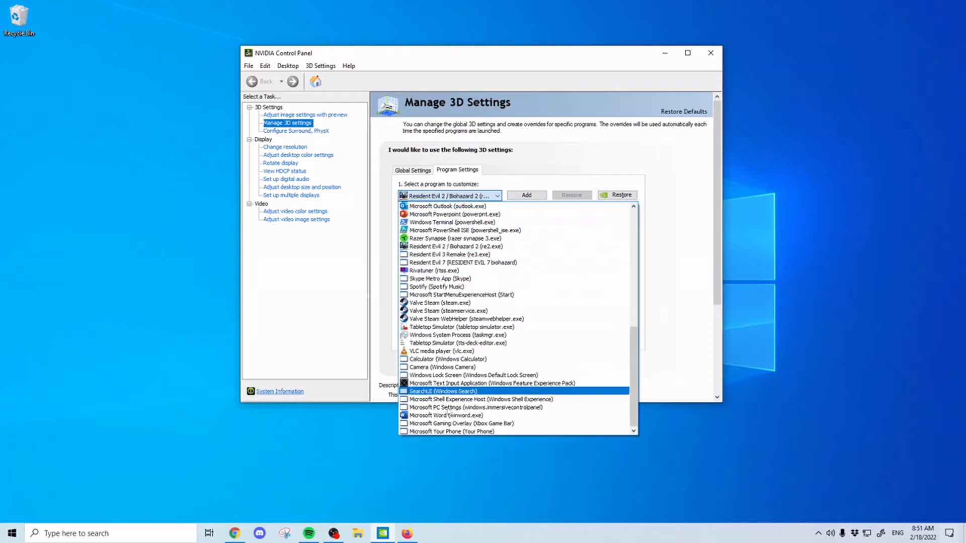
mouse_move(448, 214)
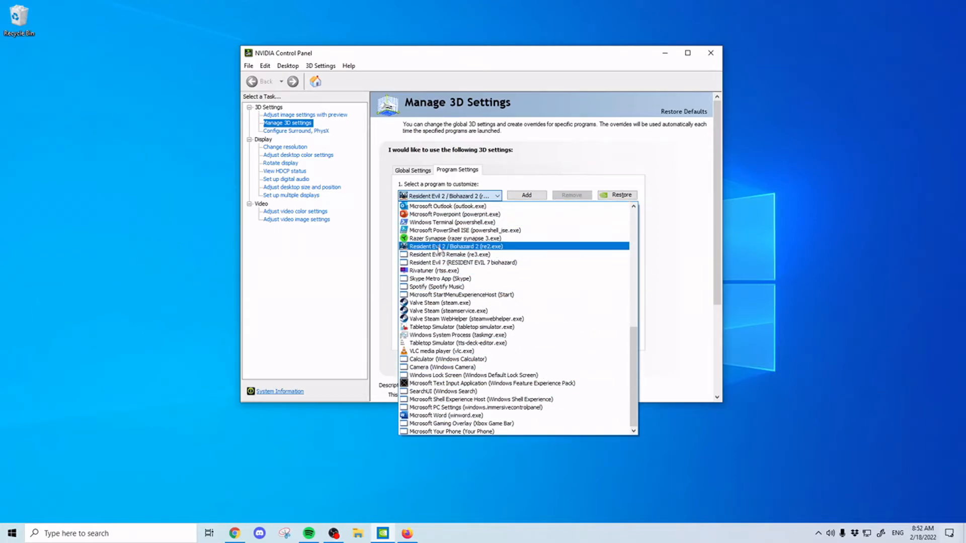
click(458, 245)
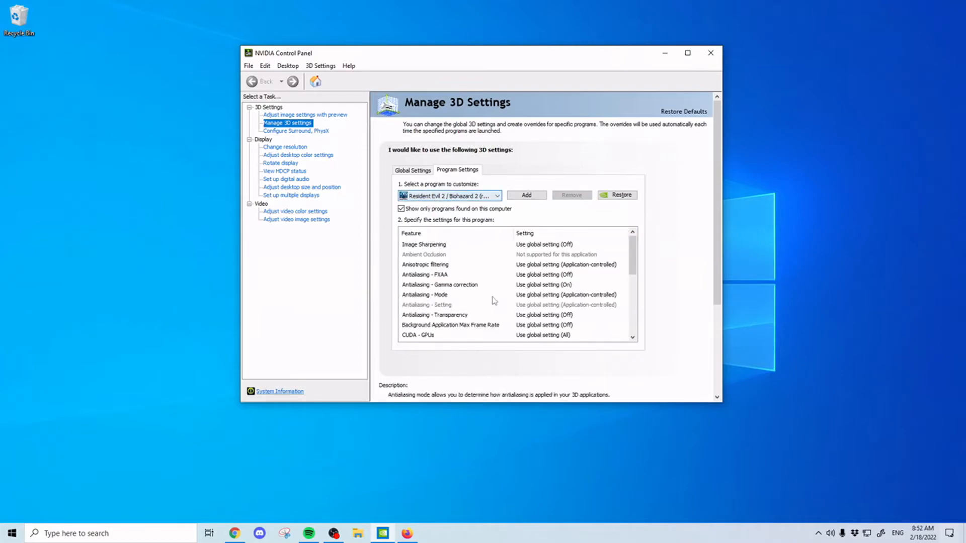
scroll(down, 3)
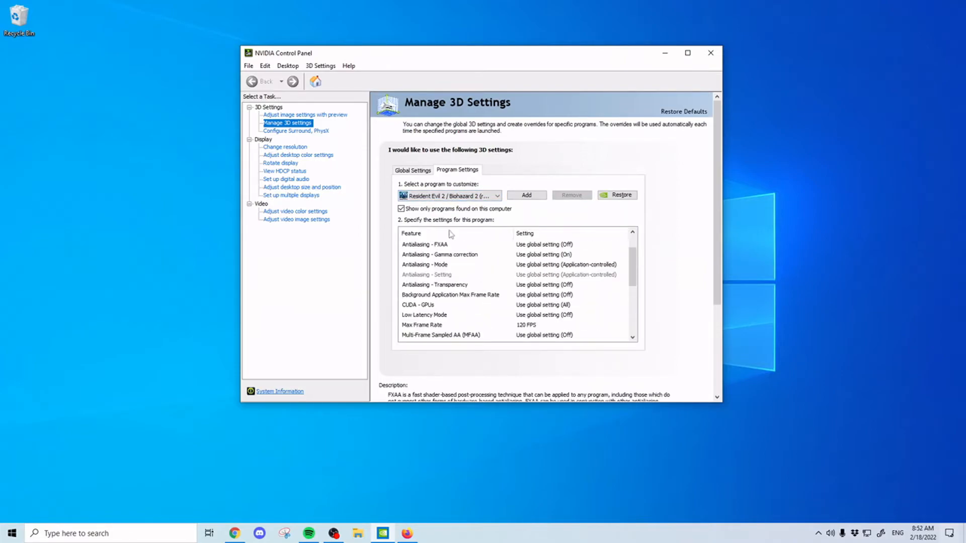
scroll(down, 3)
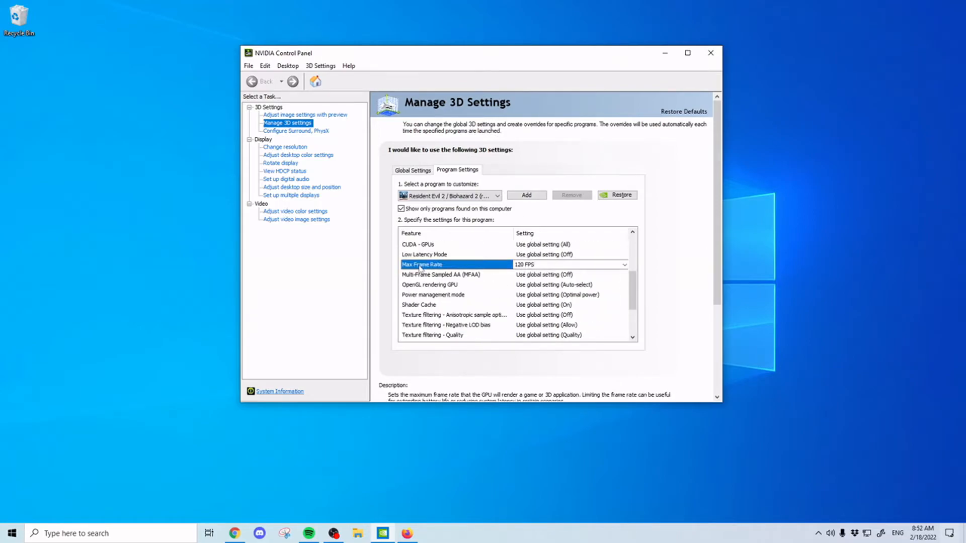
Leave Max Frame Rate On at 120 FPS for Resident Evil 2 and close the control panel
click(624, 264)
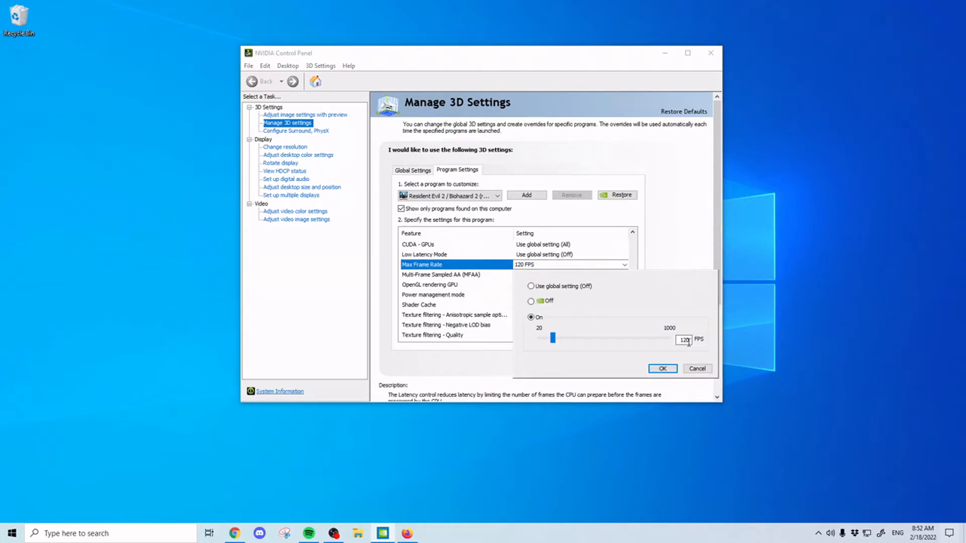
click(662, 368)
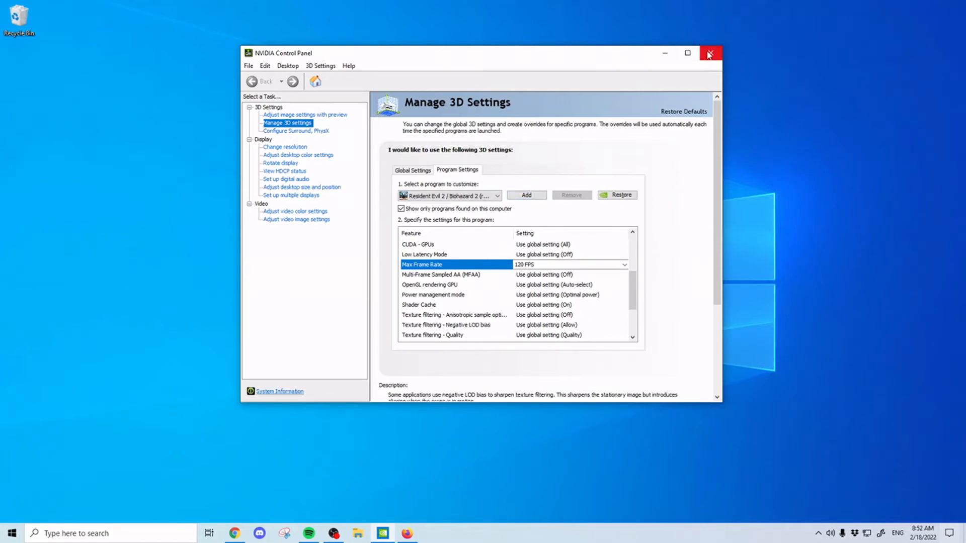
click(711, 53)
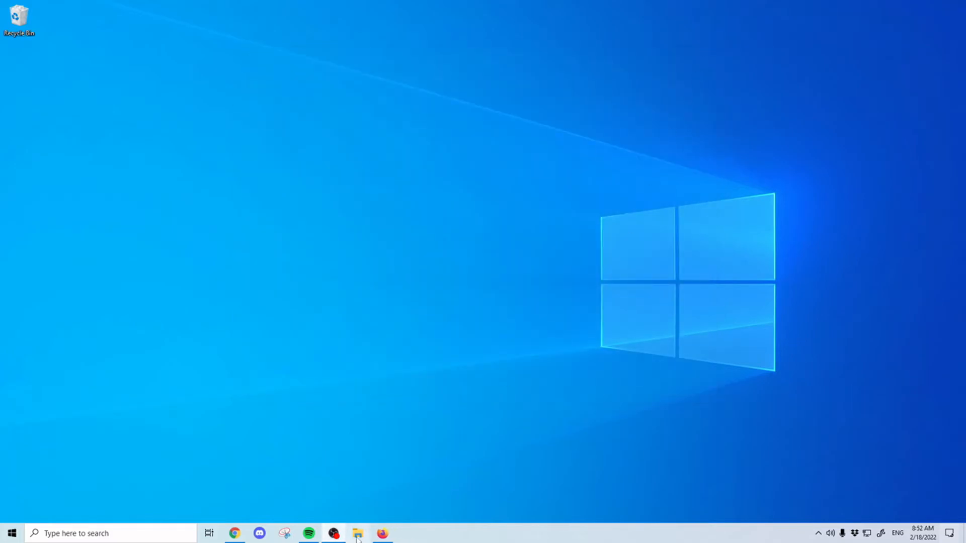
Search Firefox for 'rivatuner statistics server' and open the Guru3D download result
click(380, 535)
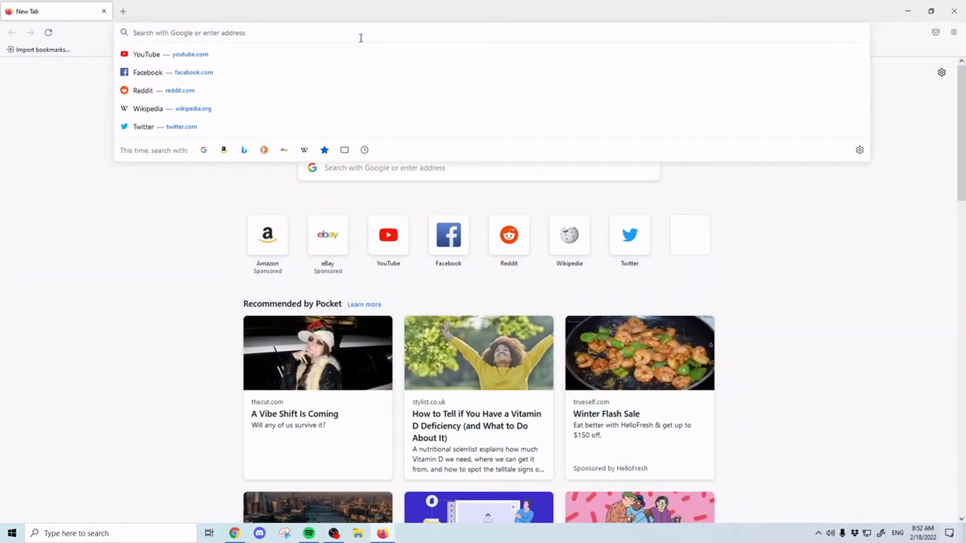
text(rivatuner s)
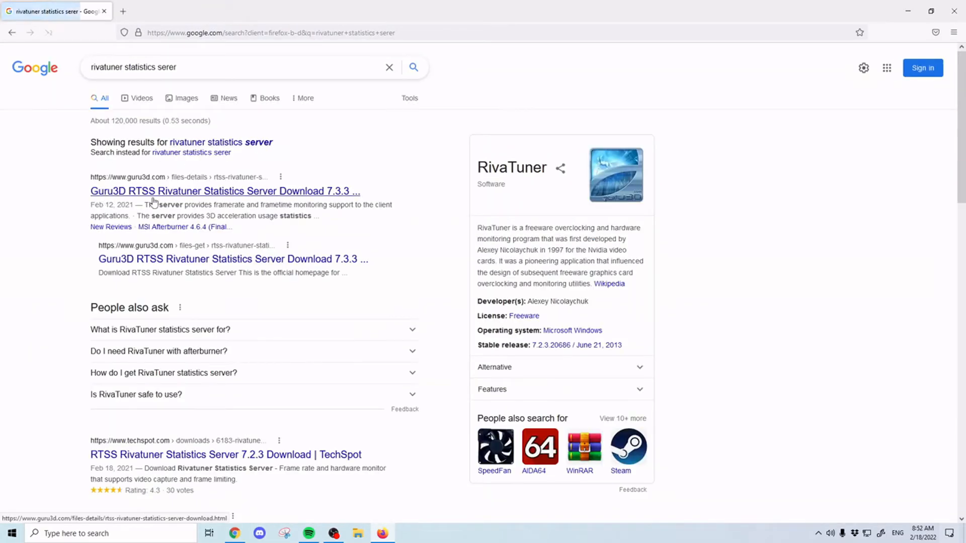
click(222, 191)
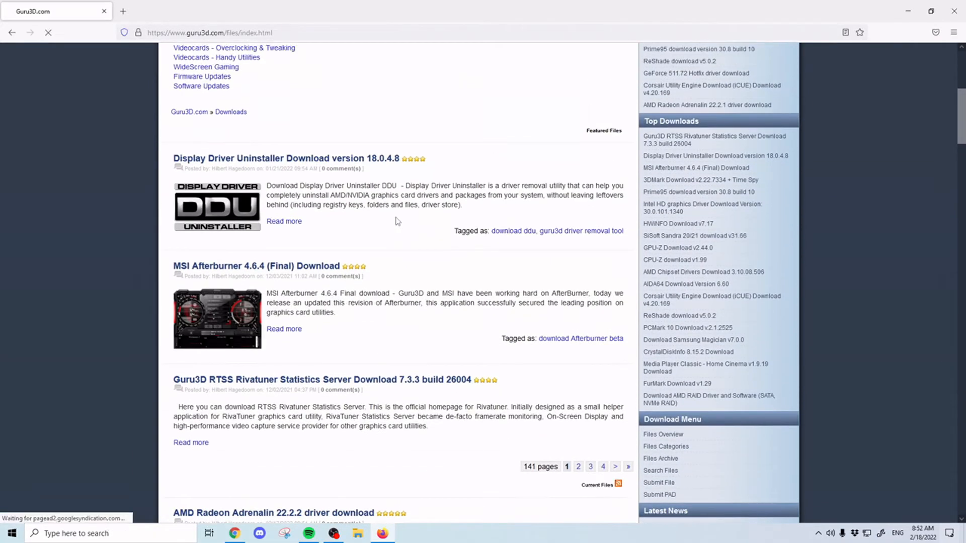
scroll(down, 3)
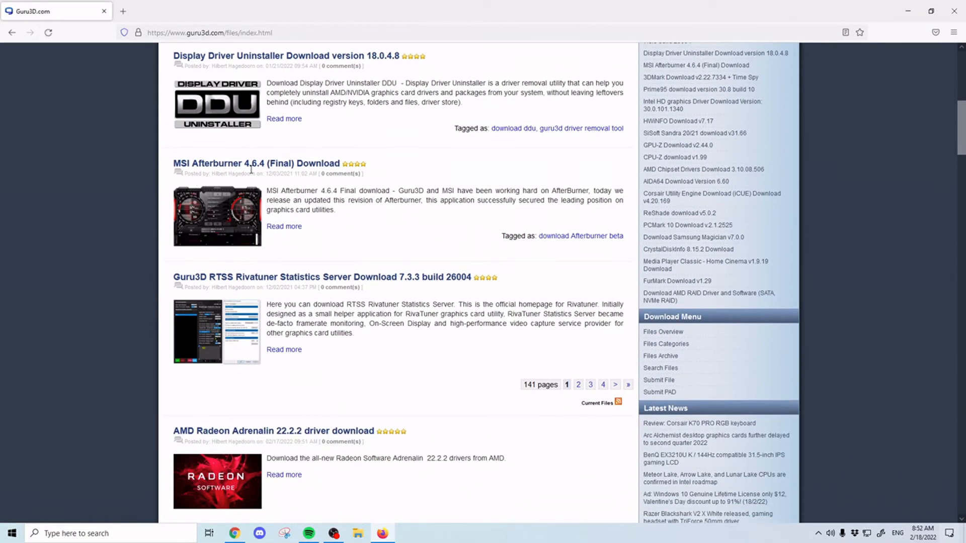
mouse_move(233, 175)
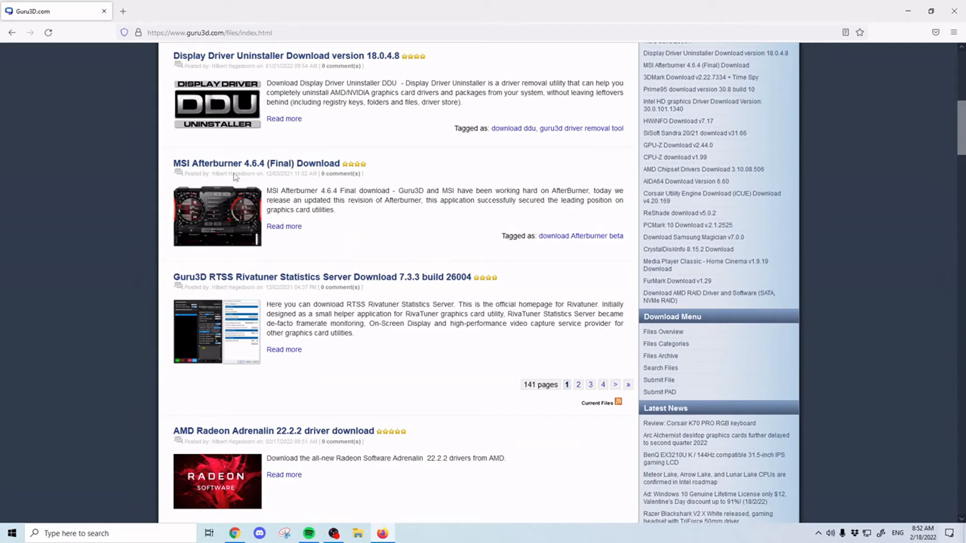
mouse_move(442, 341)
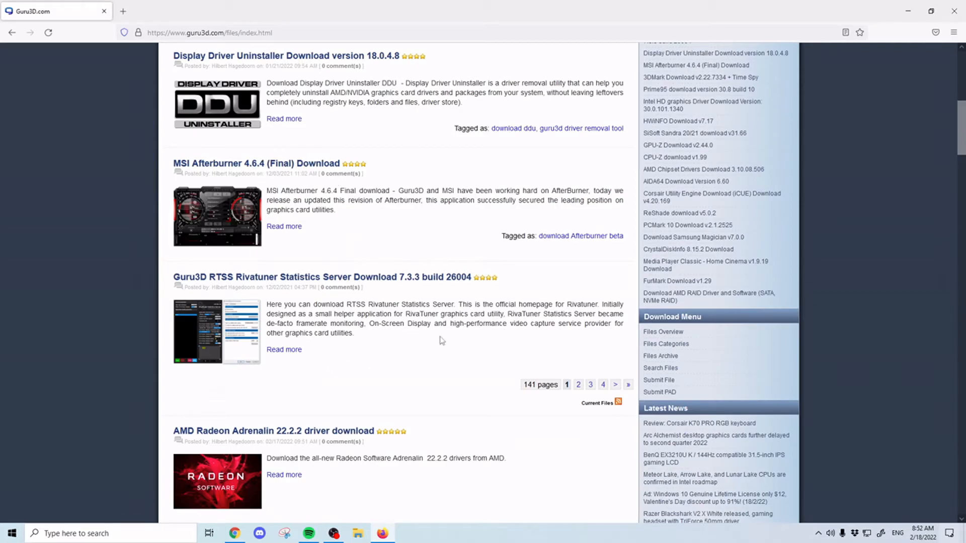
mouse_move(153, 281)
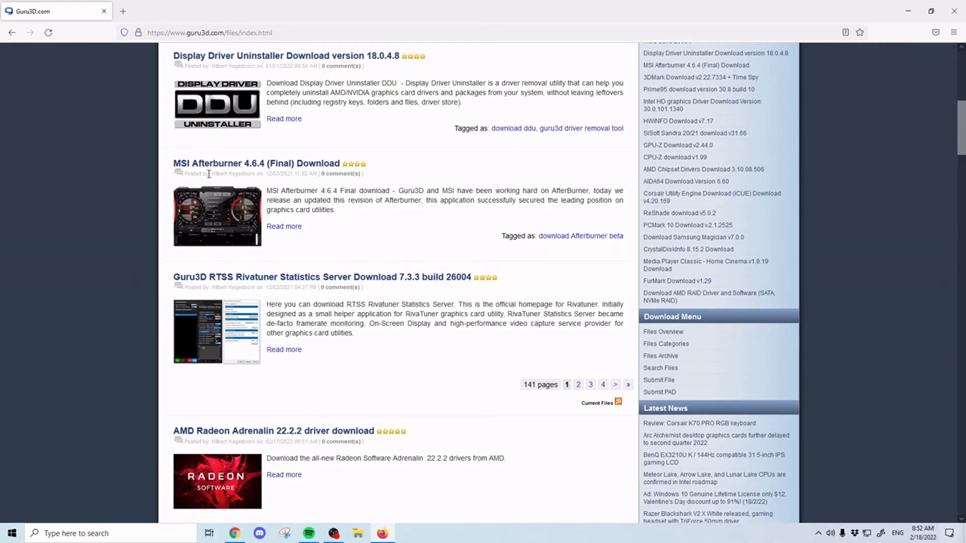
mouse_move(258, 222)
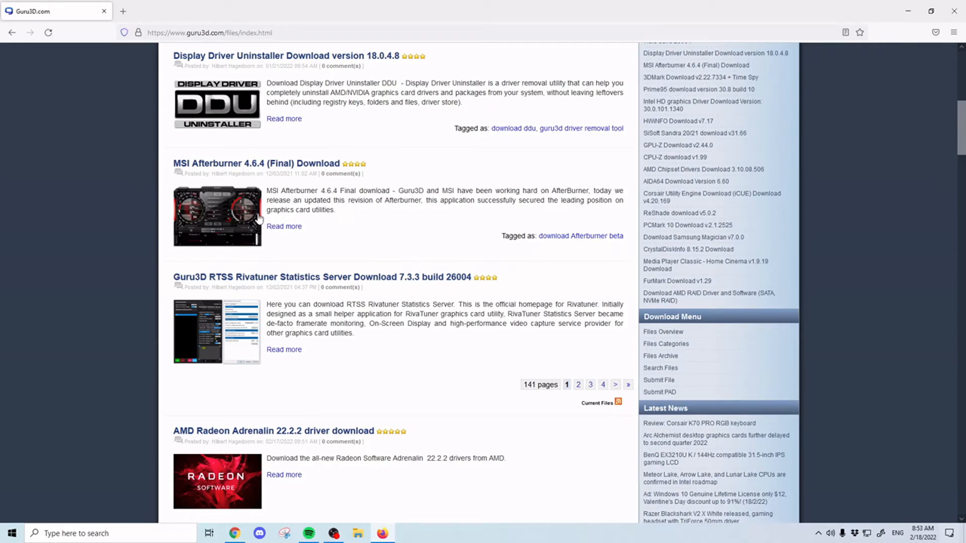
mouse_move(265, 218)
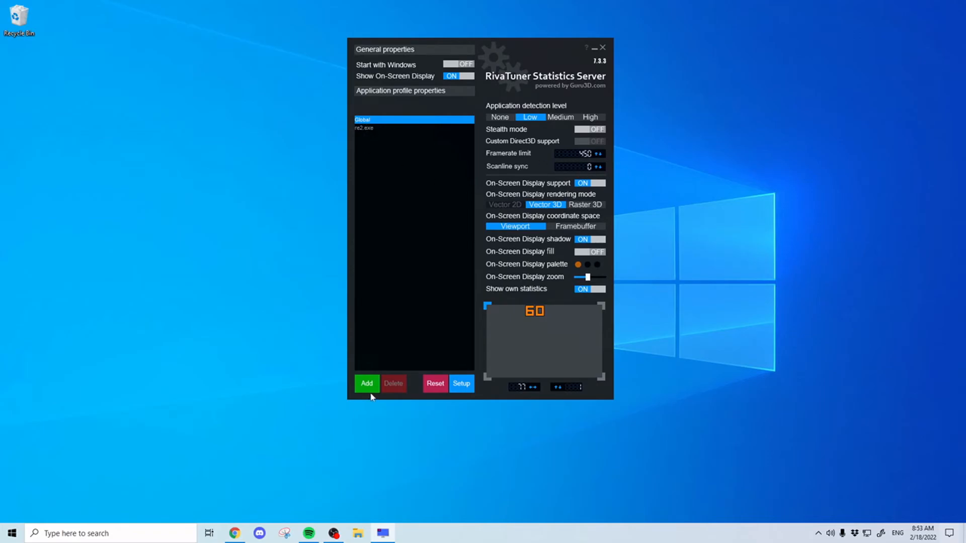
Select the re2.exe application profile in RivaTuner for editing its framerate limit
click(367, 383)
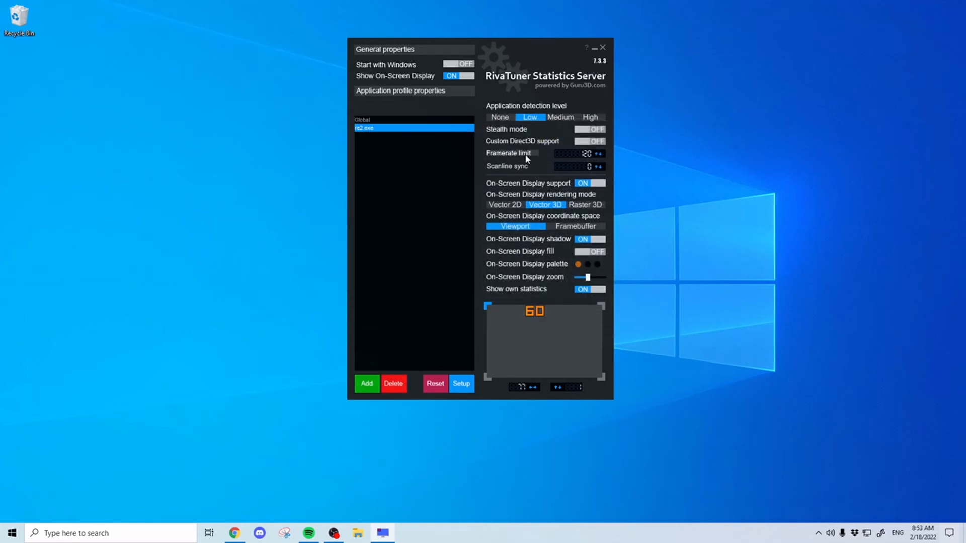
mouse_move(538, 161)
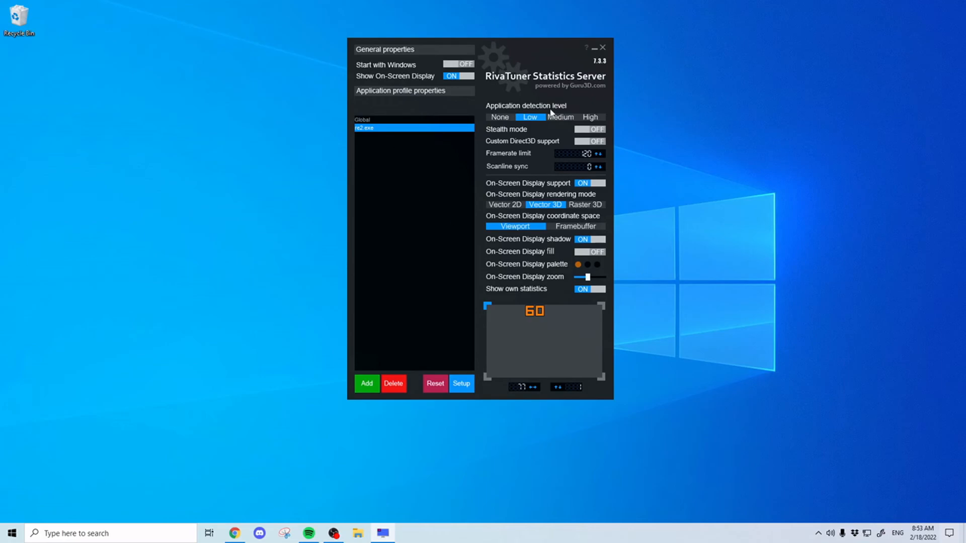
mouse_move(560, 66)
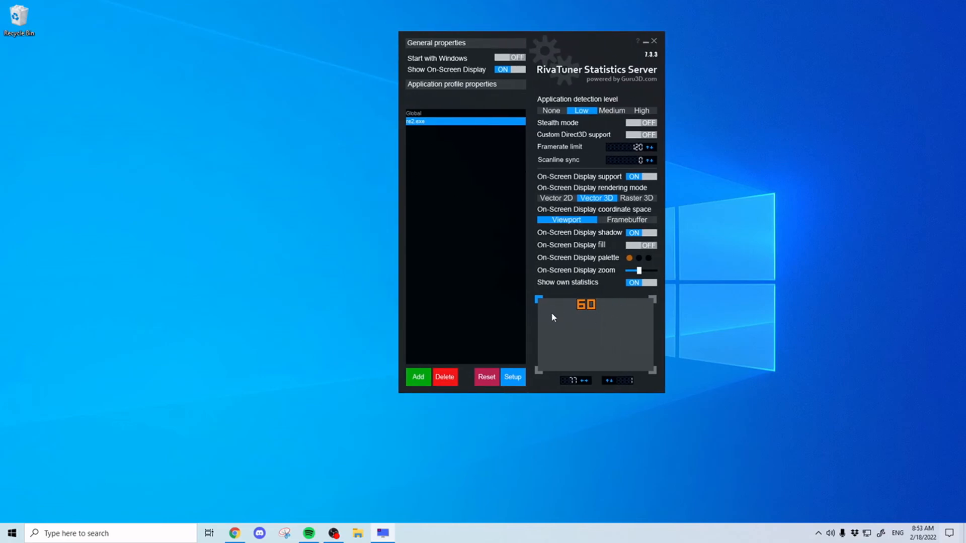
mouse_move(553, 292)
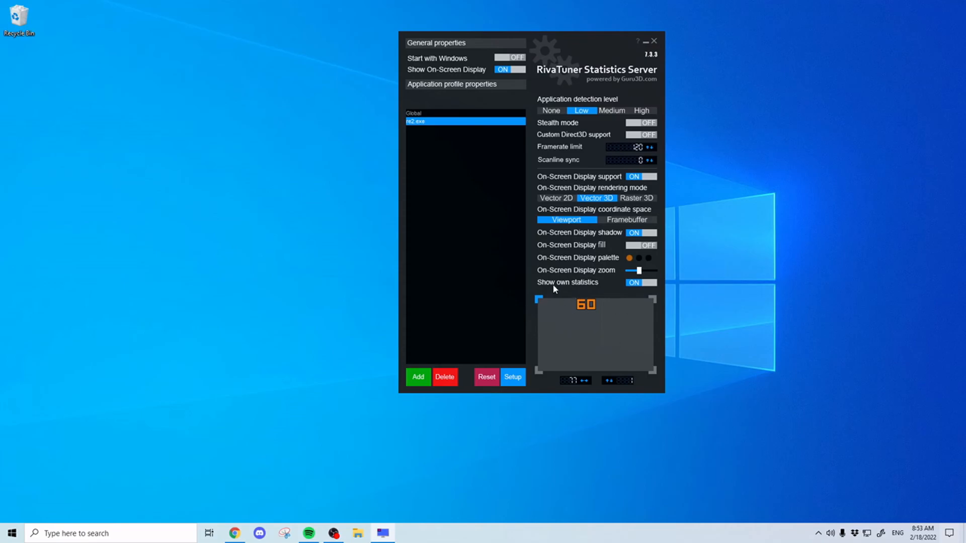
mouse_move(596, 299)
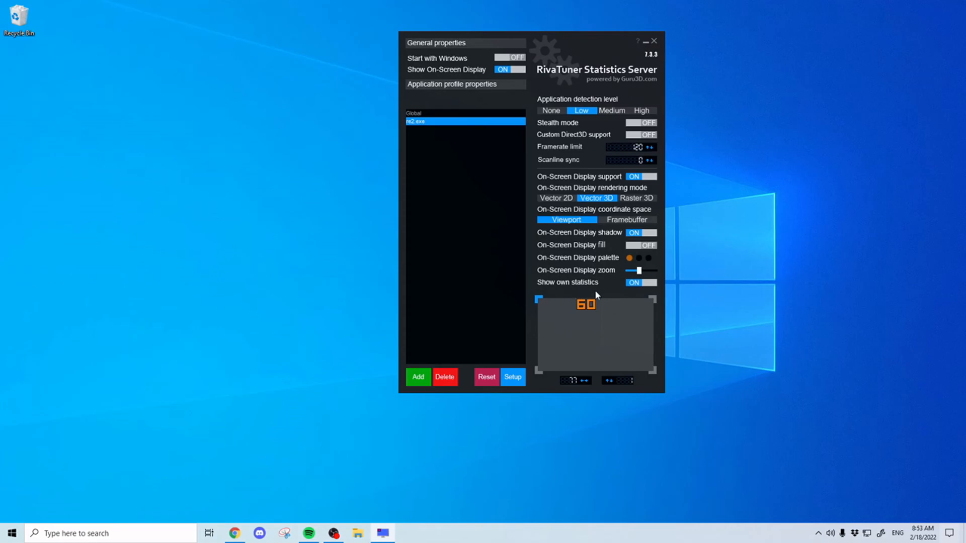
mouse_move(594, 321)
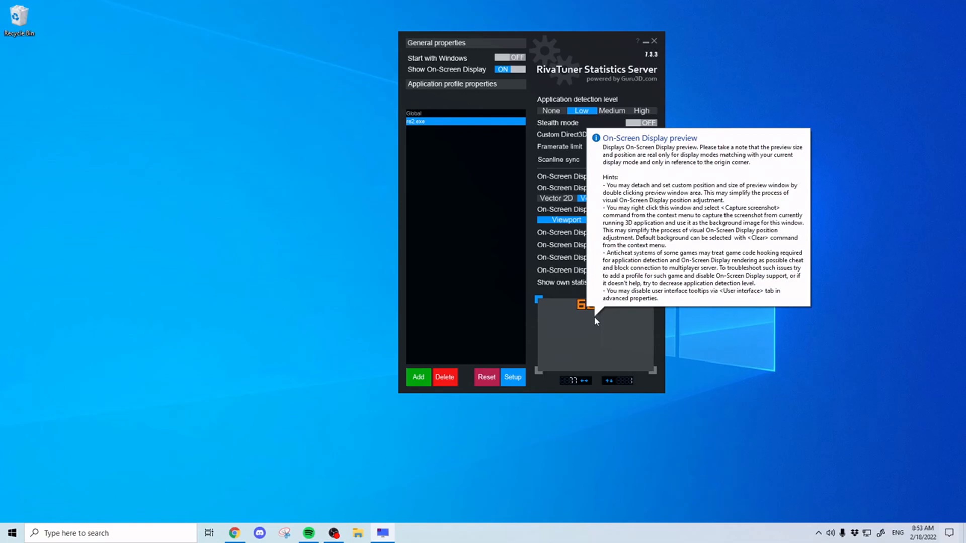
mouse_move(734, 360)
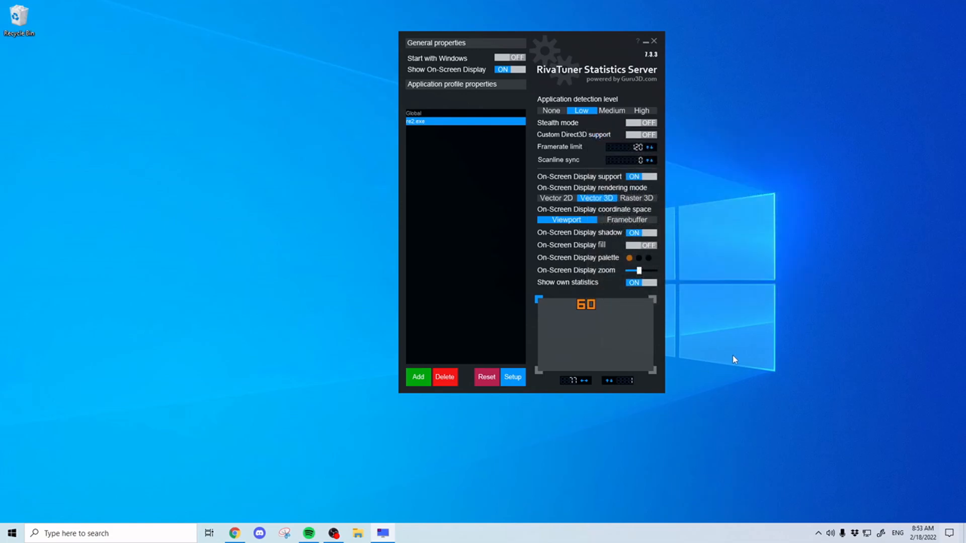